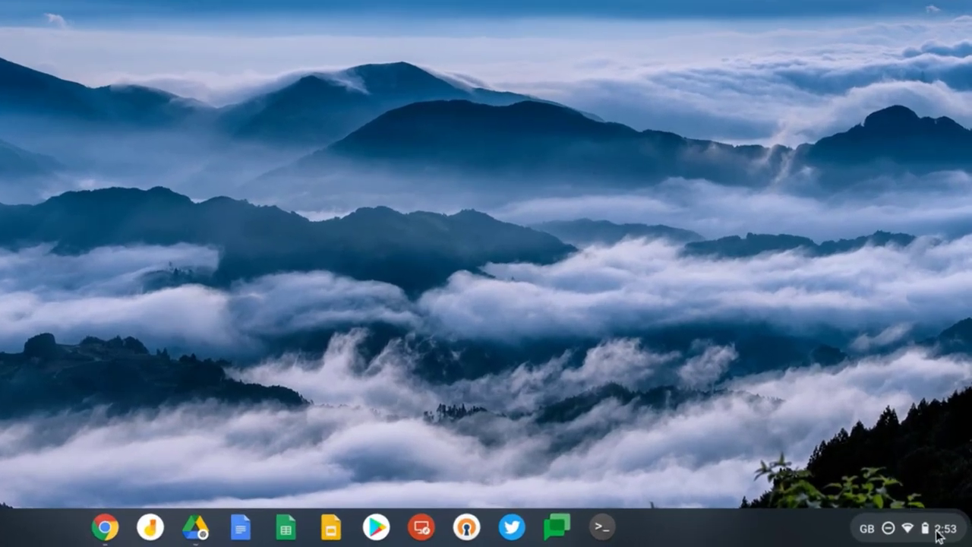
# Open the Settings app from the quick settings panel by the clock.
pyautogui.click(919, 527)
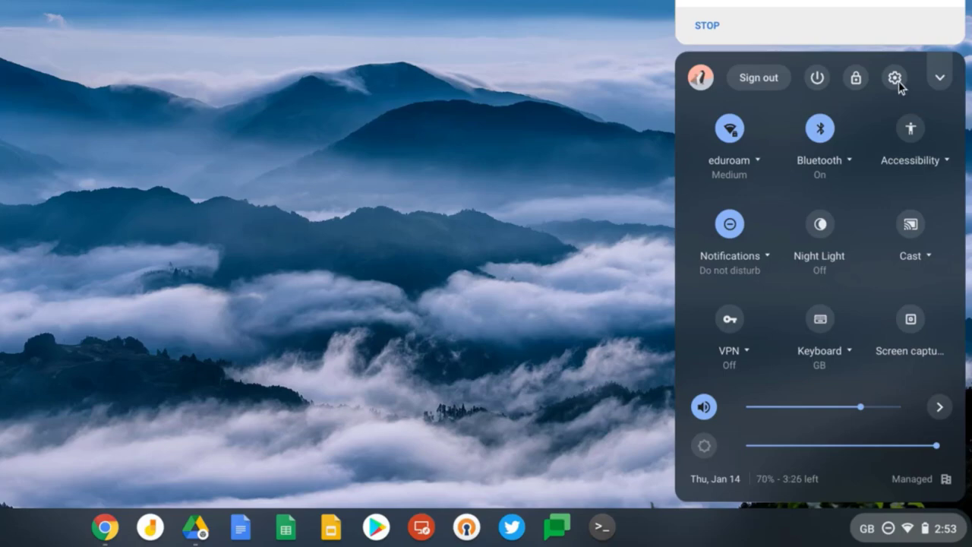
pyautogui.click(895, 77)
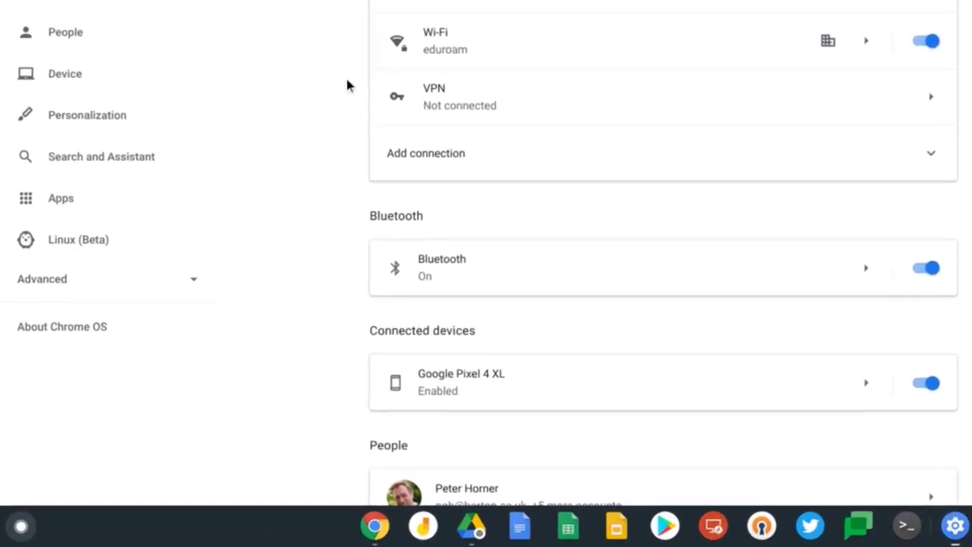
# Expand the Advanced sections in the sidebar and go to the Accessibility page.
pyautogui.click(42, 279)
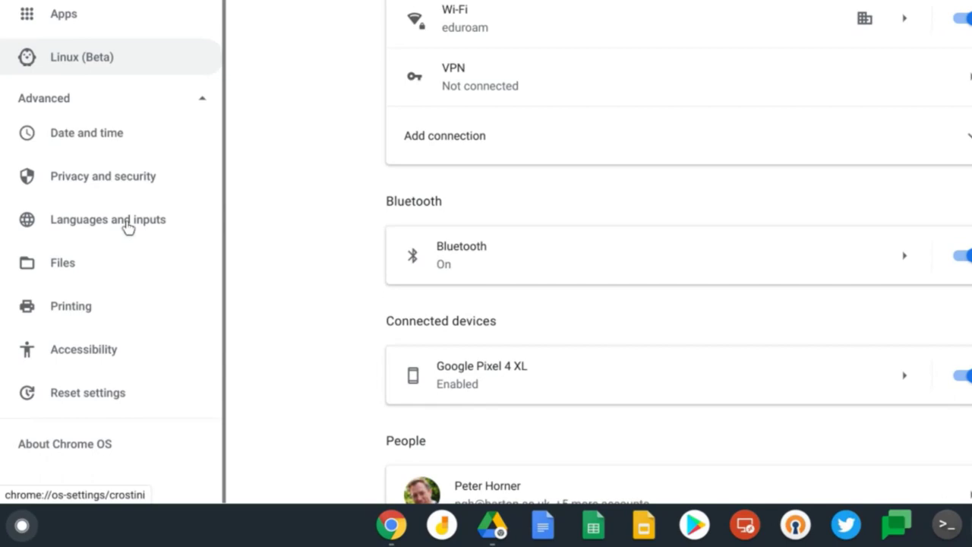
pyautogui.click(83, 348)
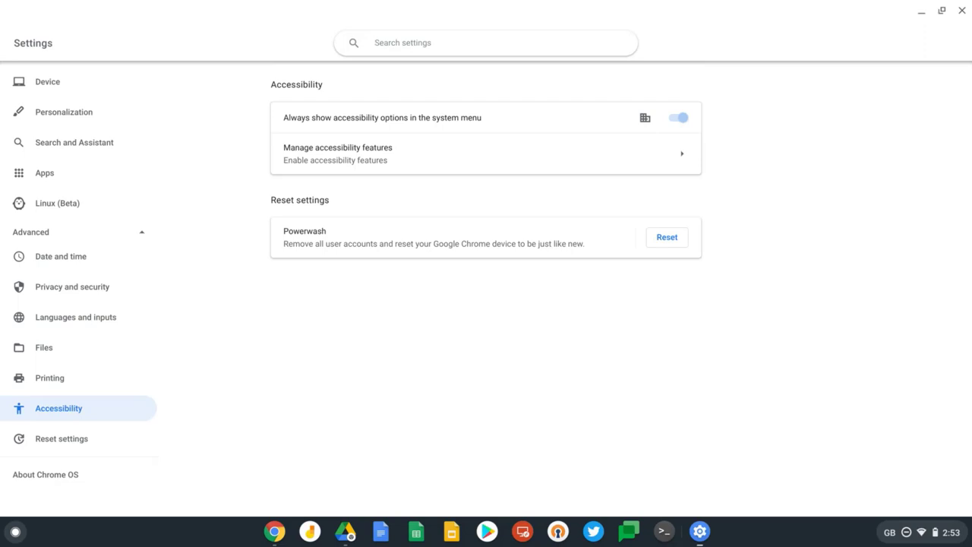
# Search settings for 'cur', then toggle moving-cursor highlighting on and back off.
pyautogui.write('cur')
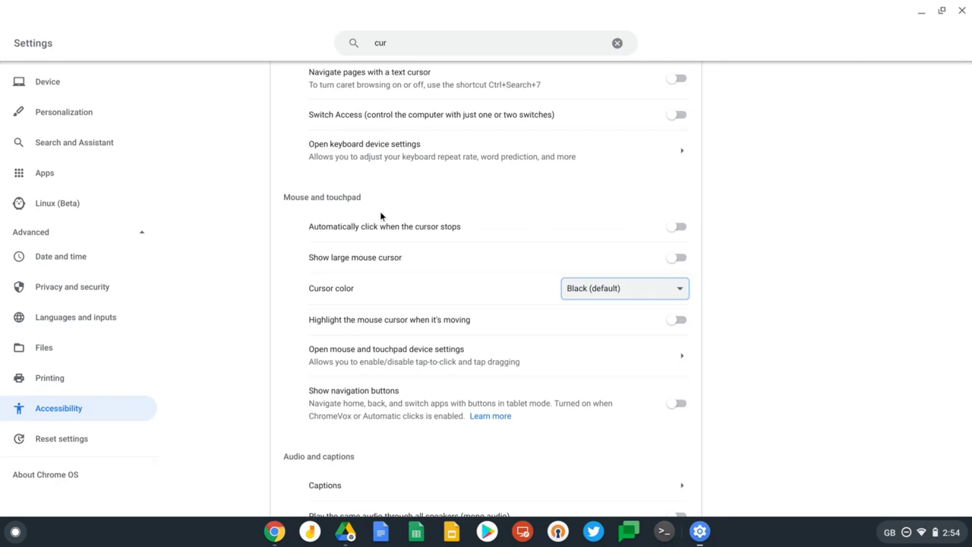
pyautogui.moveTo(358, 355)
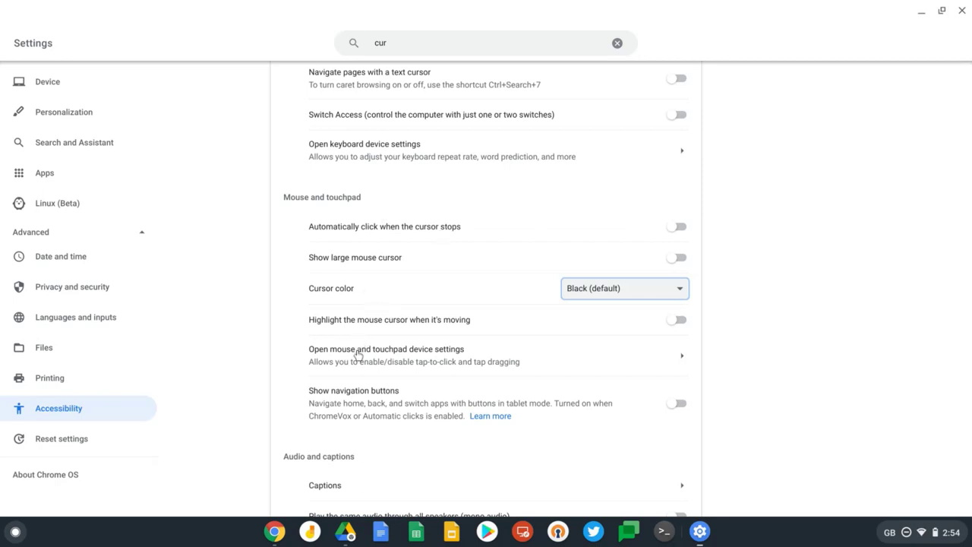
pyautogui.moveTo(386, 329)
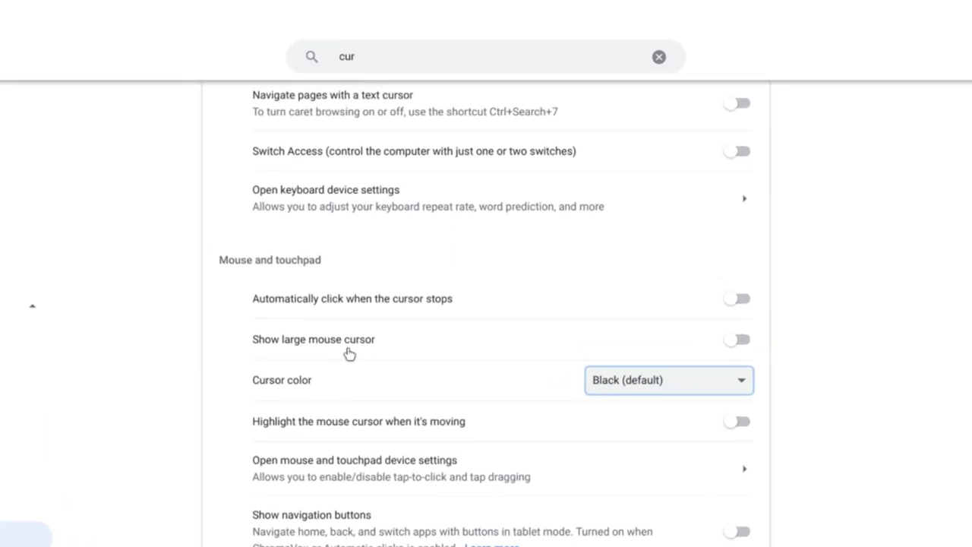
pyautogui.moveTo(311, 431)
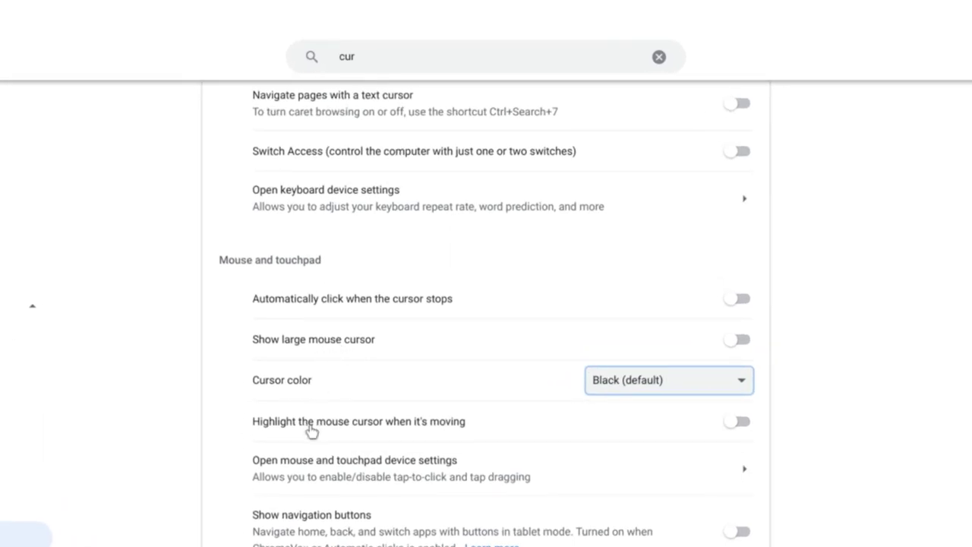
pyautogui.moveTo(798, 445)
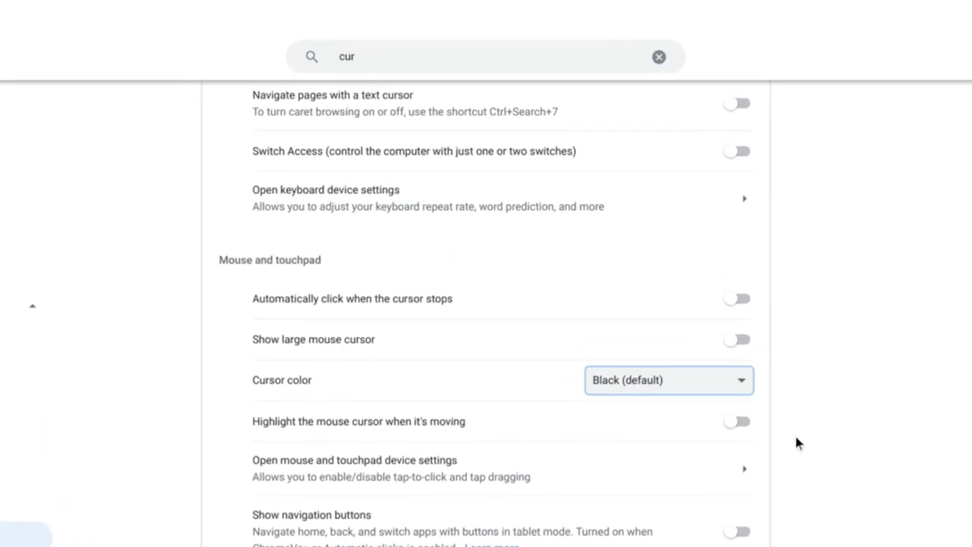
pyautogui.moveTo(737, 421)
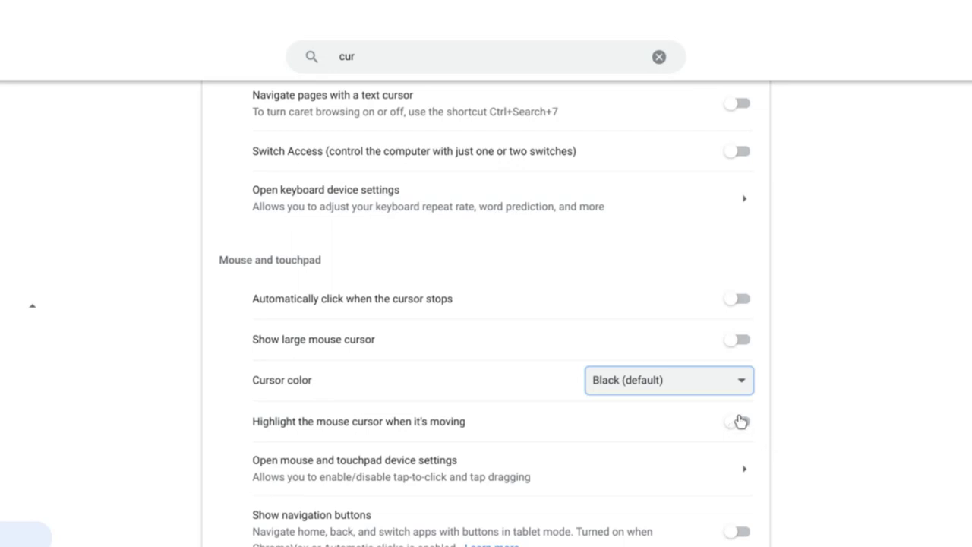
pyautogui.click(737, 421)
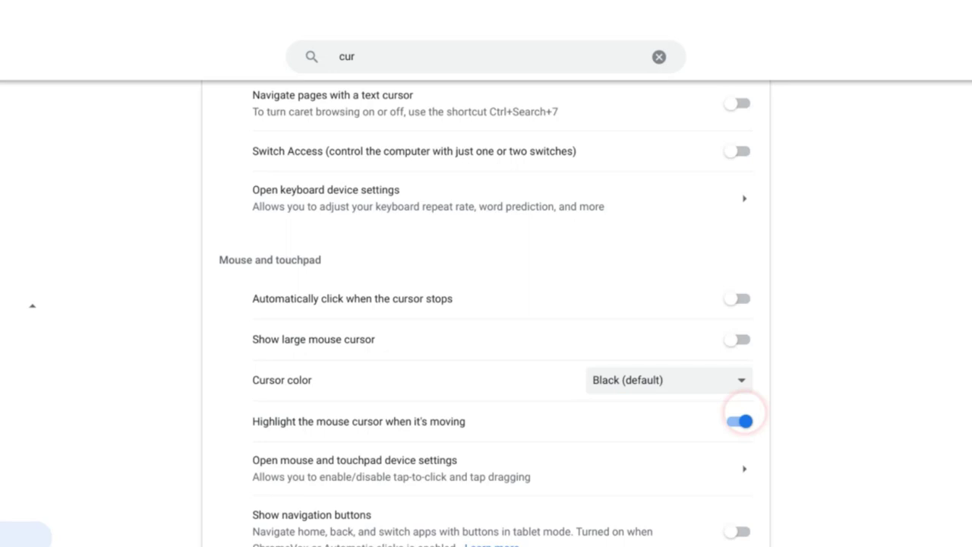
pyautogui.moveTo(830, 310)
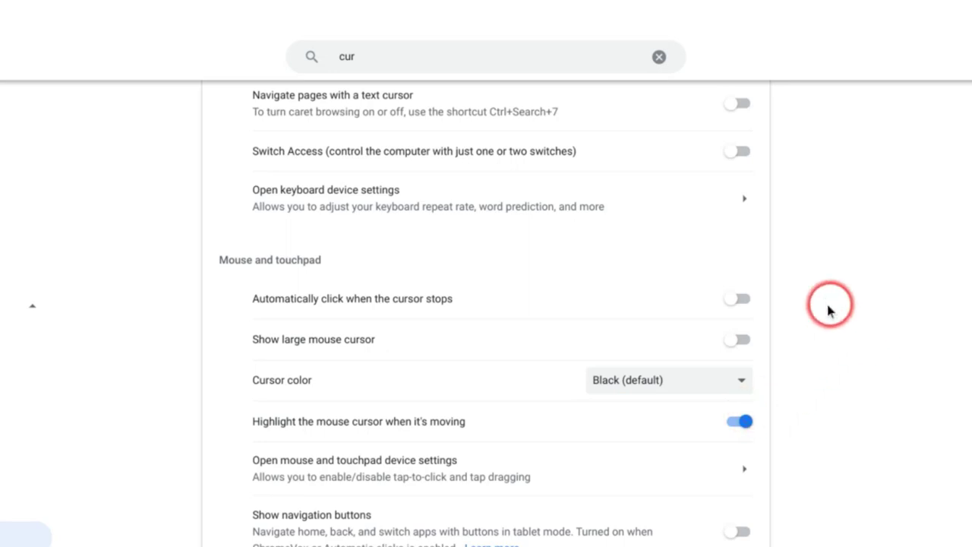
pyautogui.moveTo(862, 241)
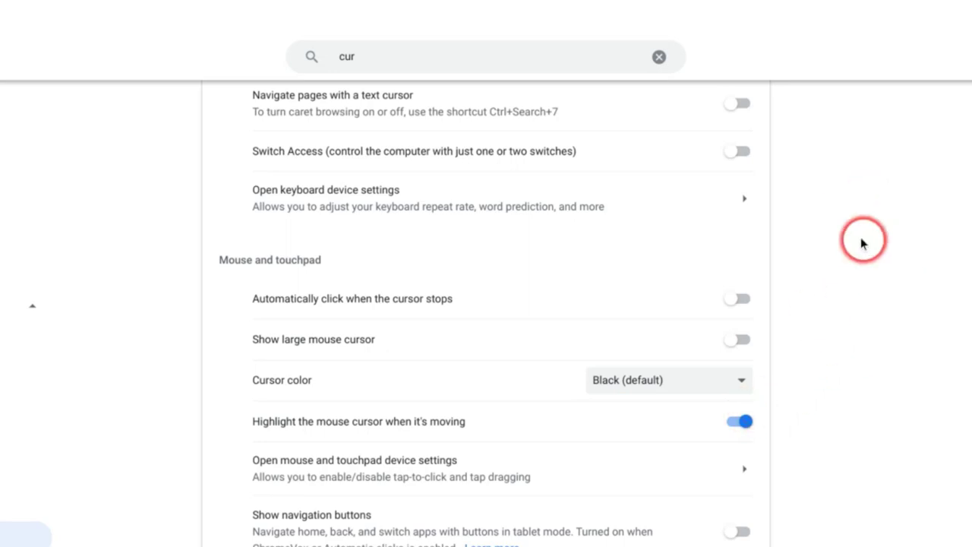
pyautogui.moveTo(846, 274)
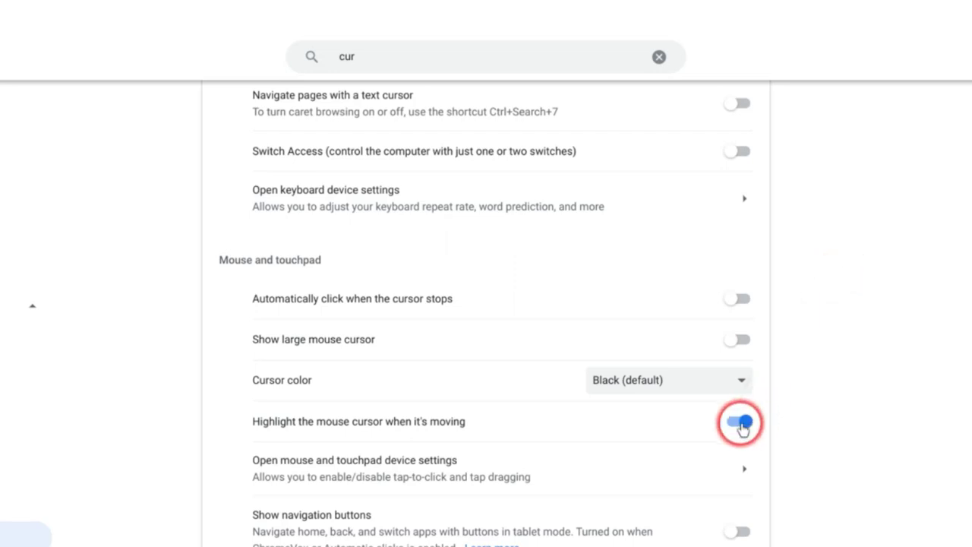
pyautogui.click(736, 422)
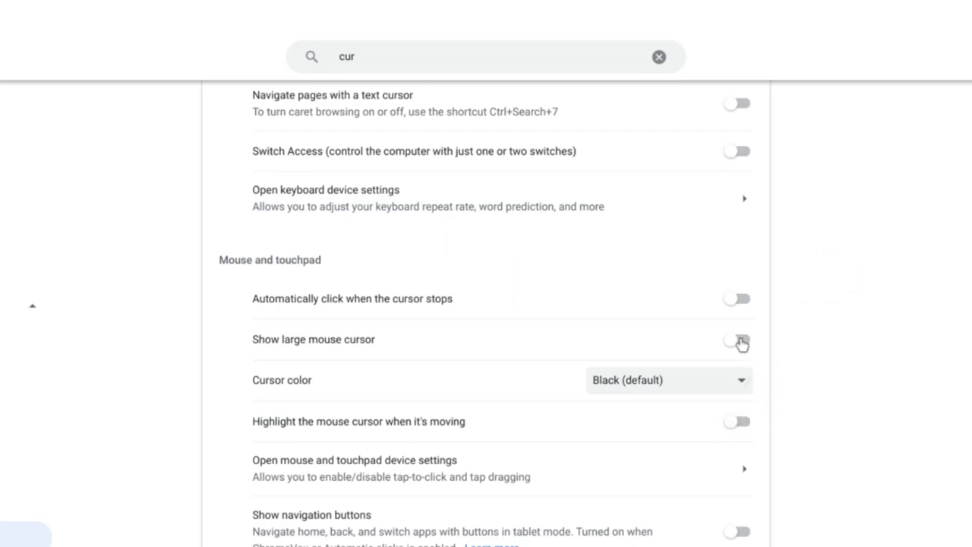
# Turn on the large mouse cursor at maximum size and set its color to Blue.
pyautogui.click(736, 339)
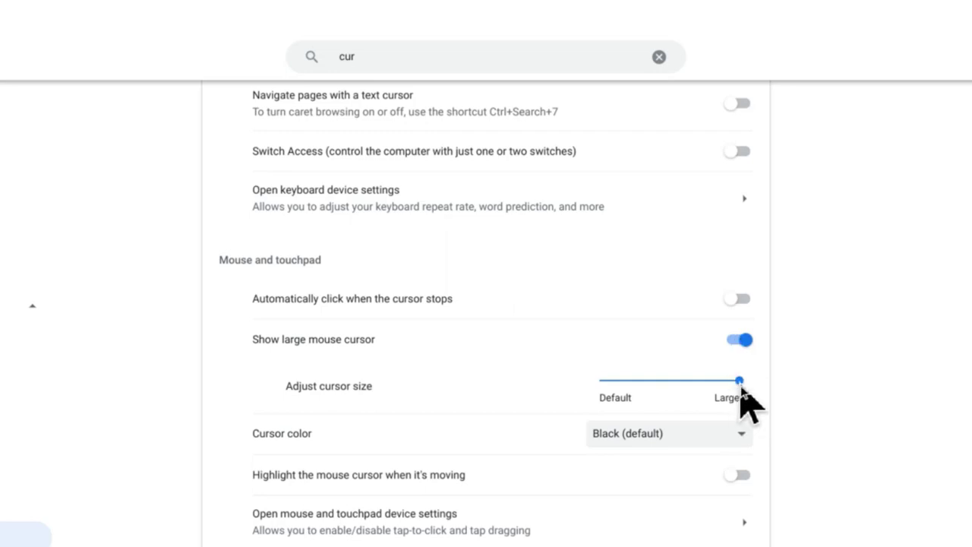
pyautogui.moveTo(739, 379); pyautogui.dragTo(599, 380)
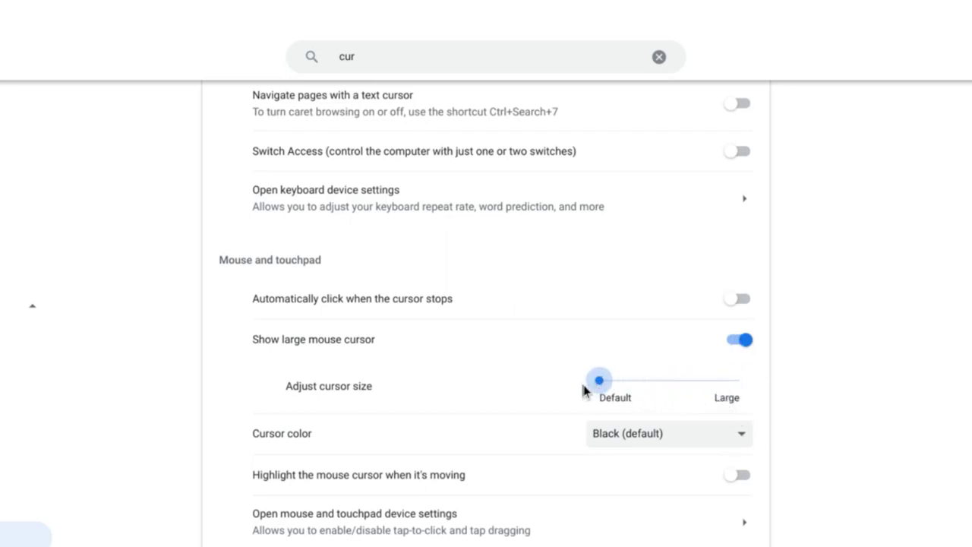
pyautogui.moveTo(599, 379); pyautogui.dragTo(740, 380)
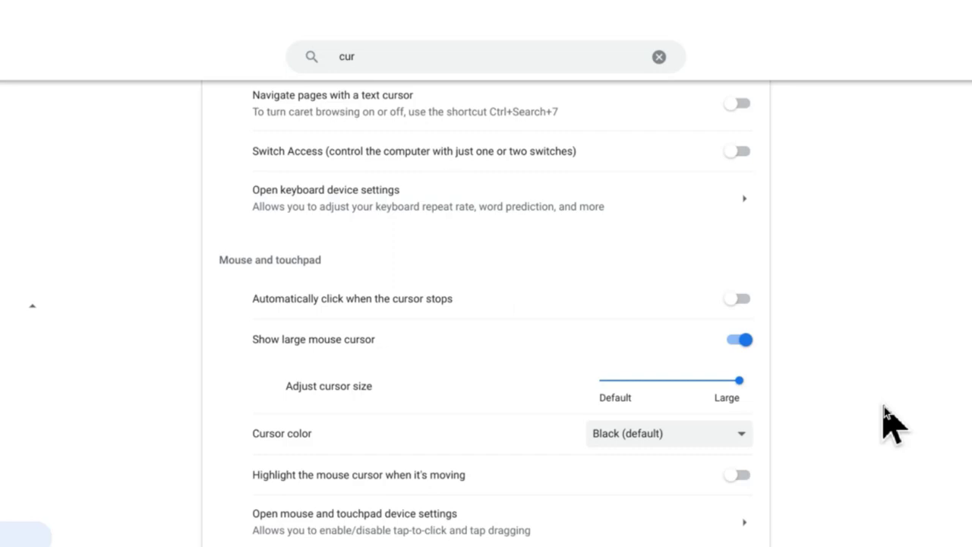
pyautogui.scroll(-3)
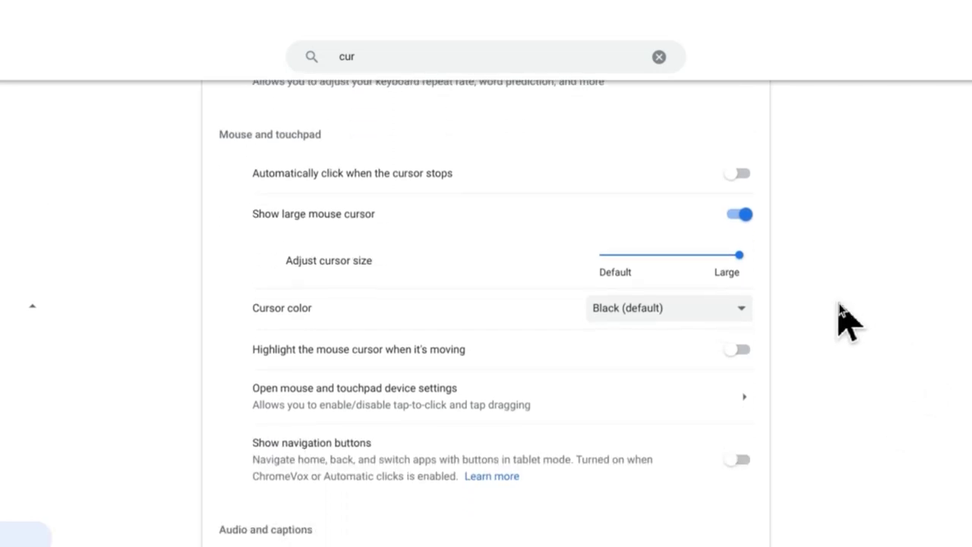
pyautogui.click(668, 308)
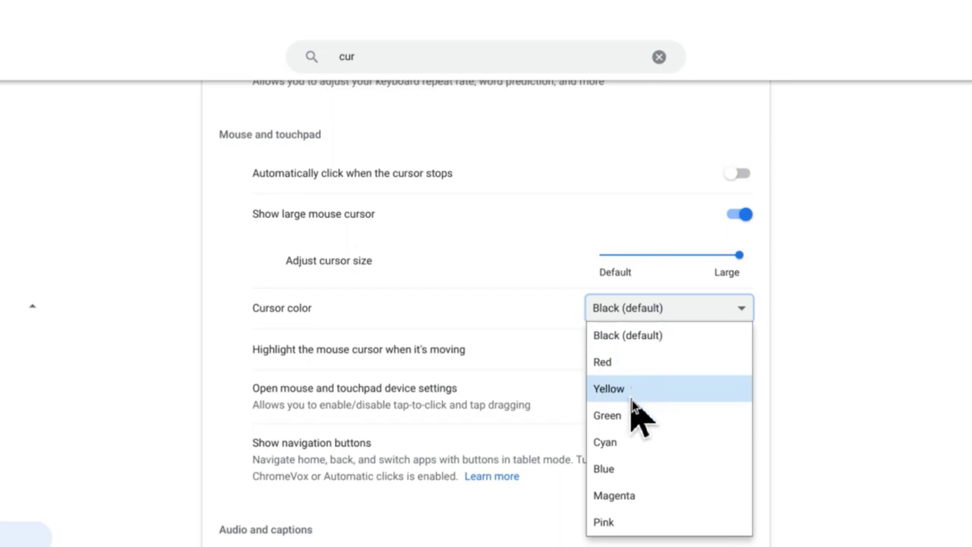
pyautogui.click(604, 469)
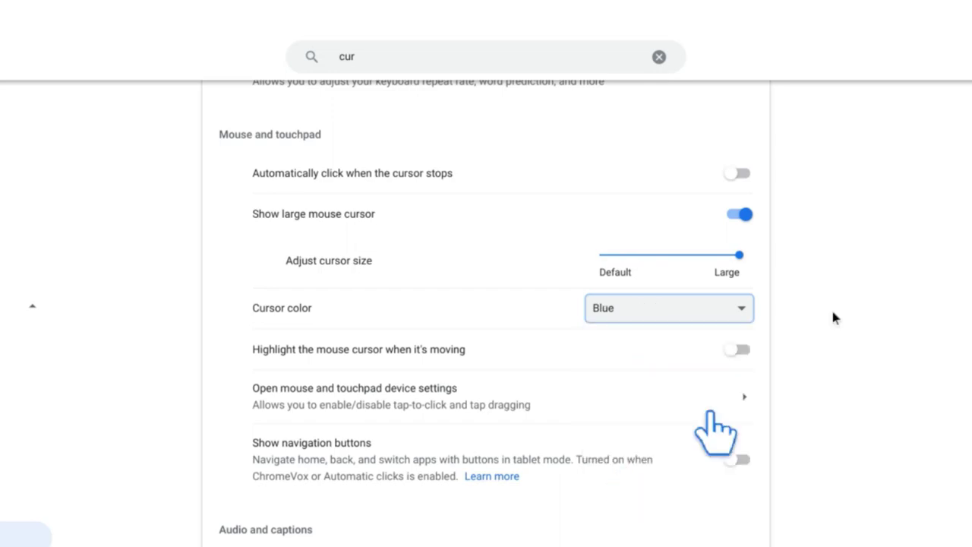
pyautogui.click(668, 308)
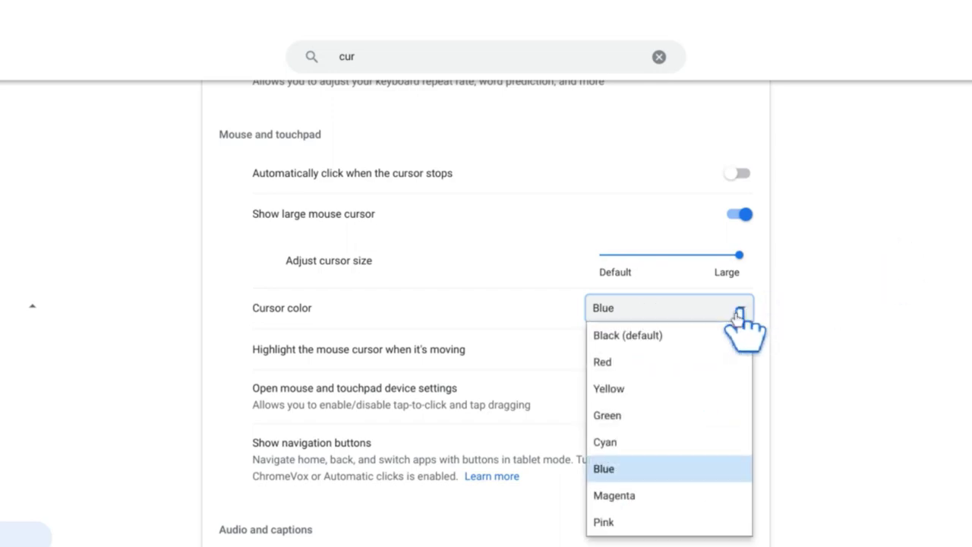
pyautogui.moveTo(609, 388)
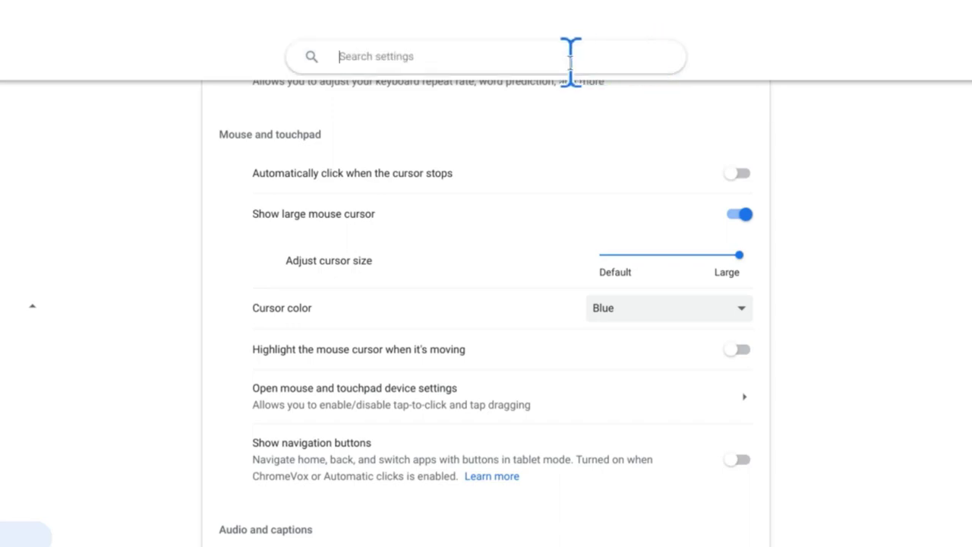
# Search settings for 'full' and switch on 'Enable fullscreen magnifier'.
pyautogui.write('full')
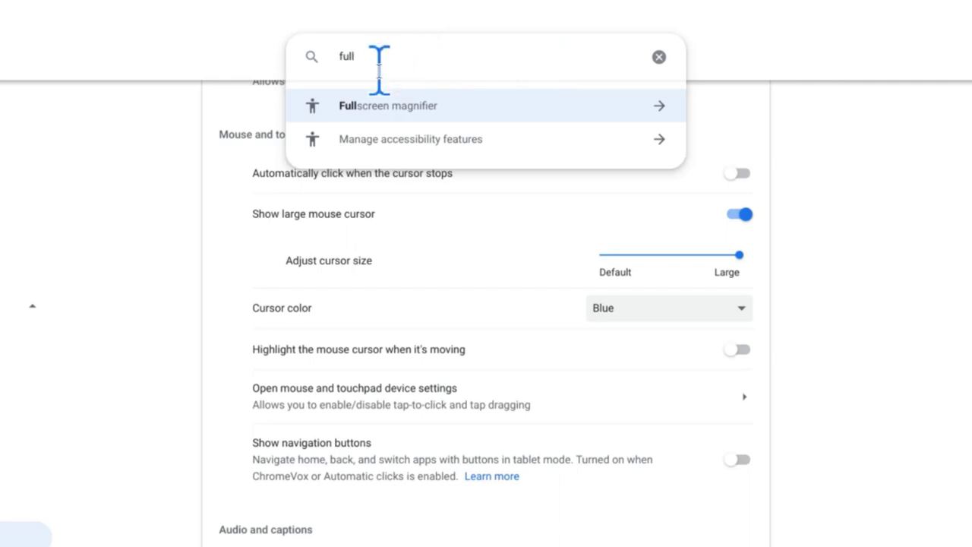
pyautogui.click(411, 139)
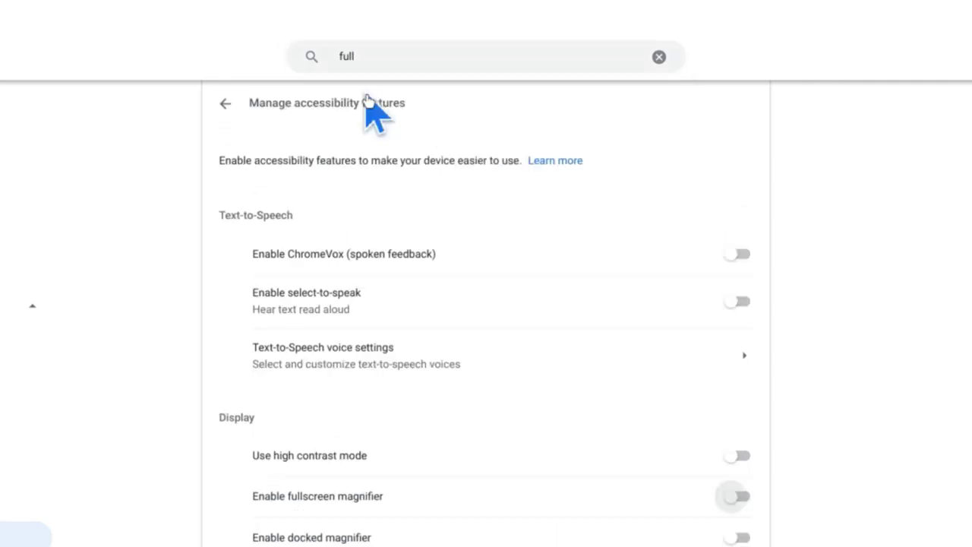
pyautogui.moveTo(289, 521)
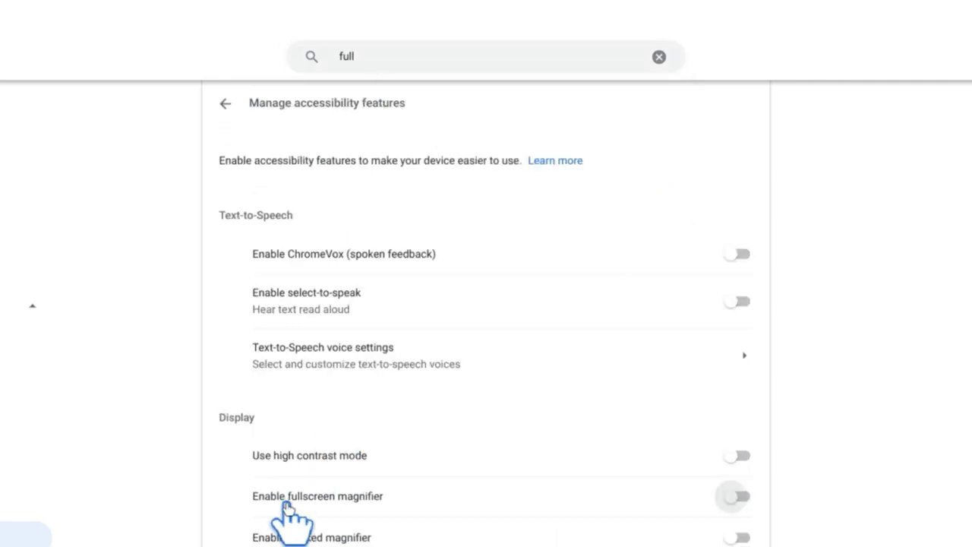
pyautogui.click(736, 496)
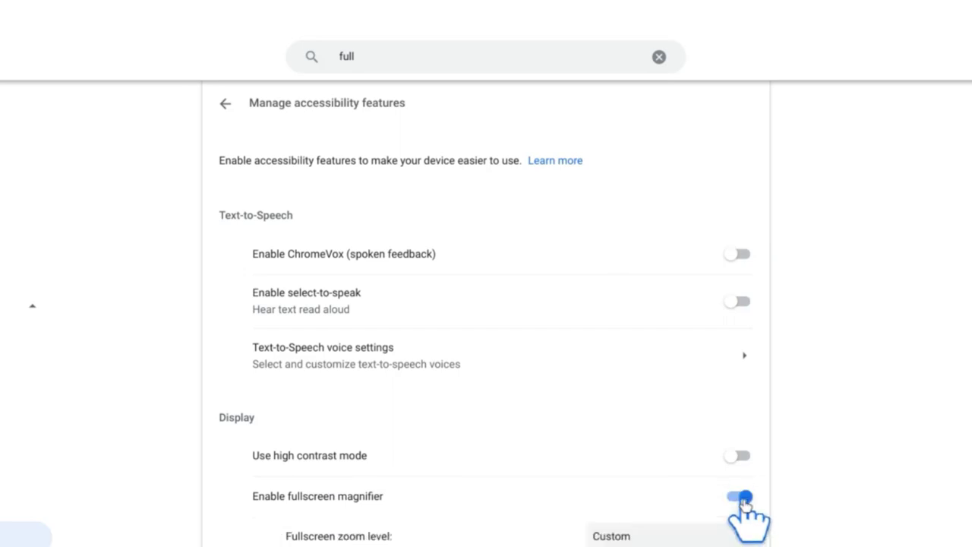
pyautogui.click(743, 499)
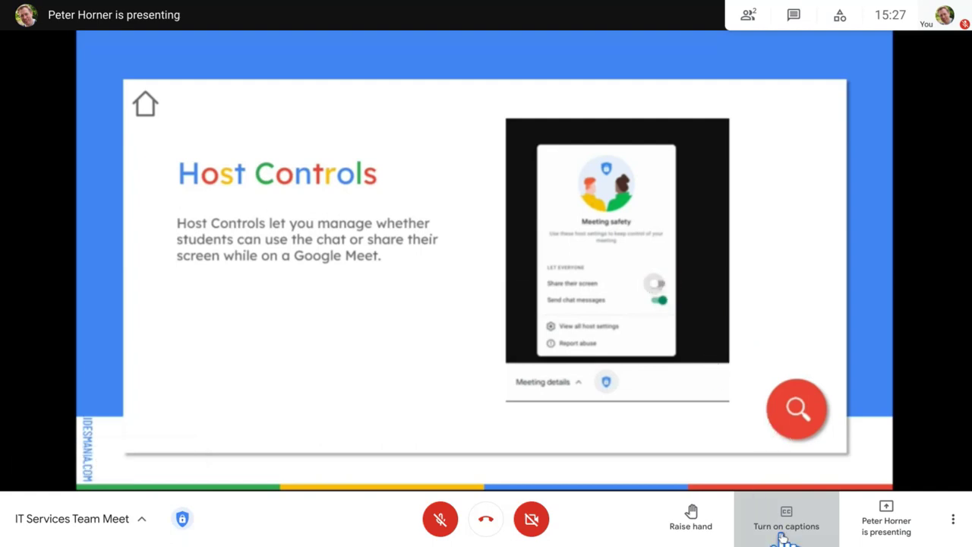
# Turn on live captions from the Meet call's bottom toolbar.
pyautogui.click(786, 519)
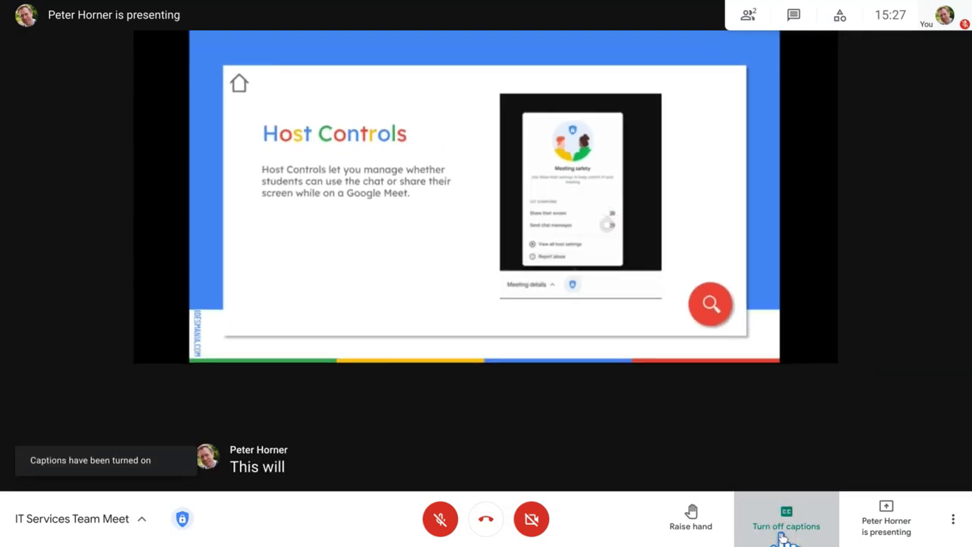